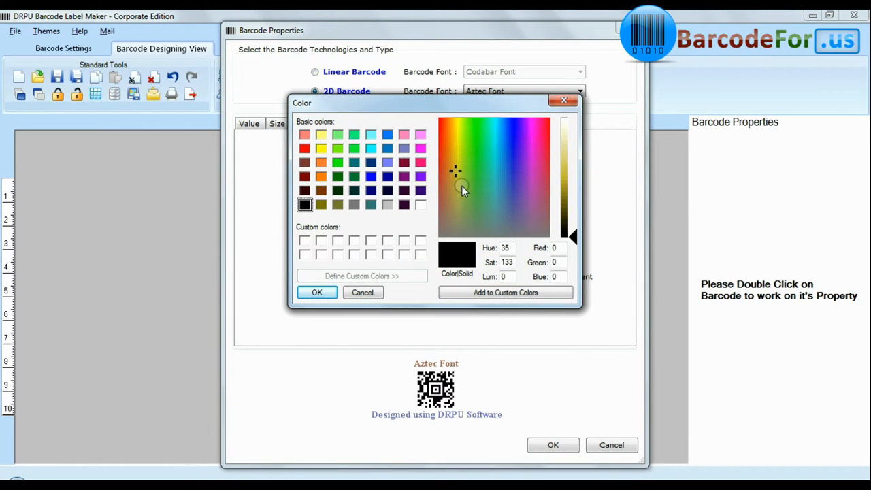
Try medium blue, then slate blue, and settle on pale yellow under Basic colors
{"action": "left_click", "coordinate": [548, 158]}
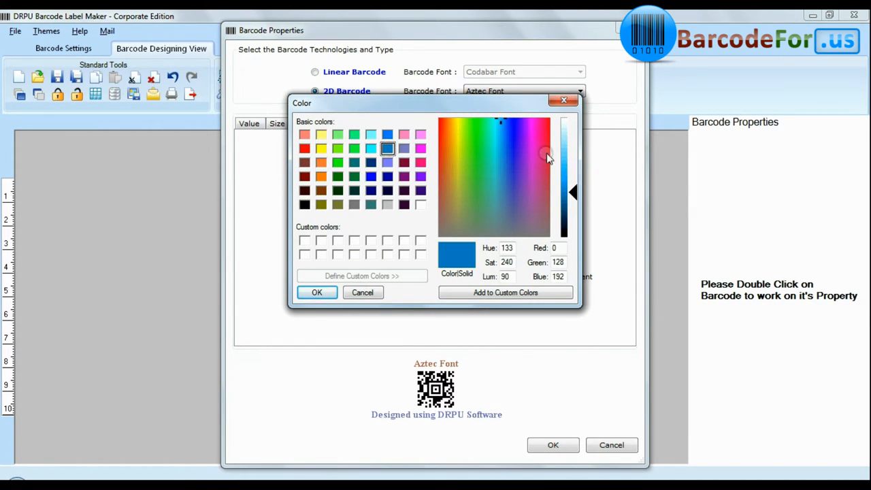
{"action": "left_click", "coordinate": [514, 197]}
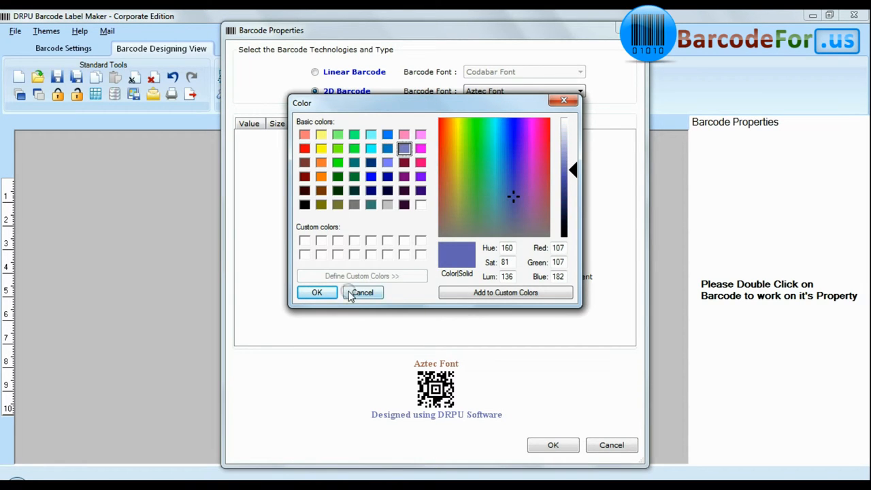
{"action": "left_click", "coordinate": [320, 134]}
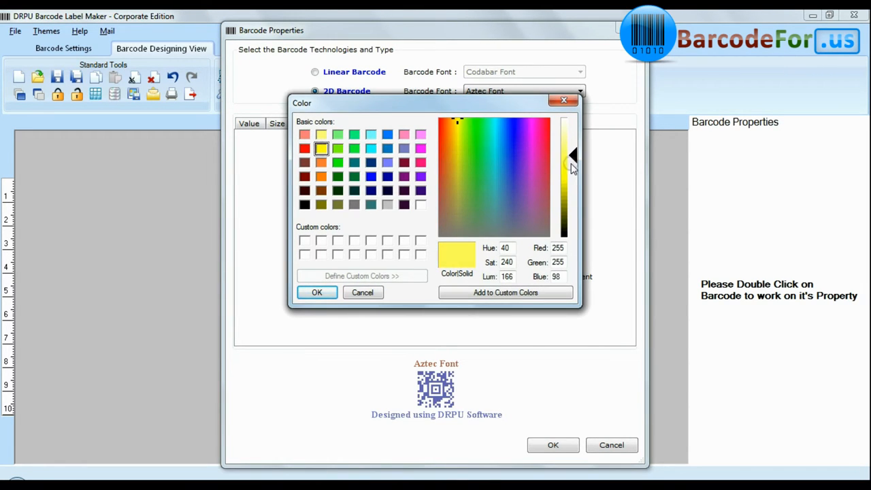